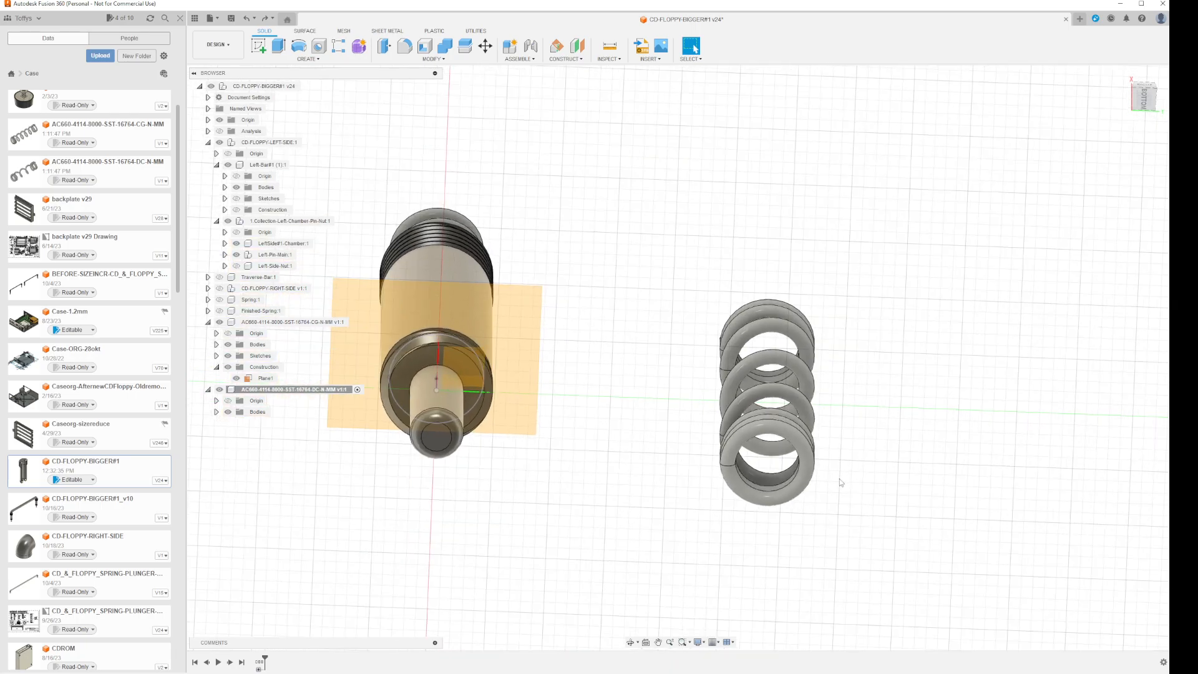
pyautogui.moveTo(940, 493)
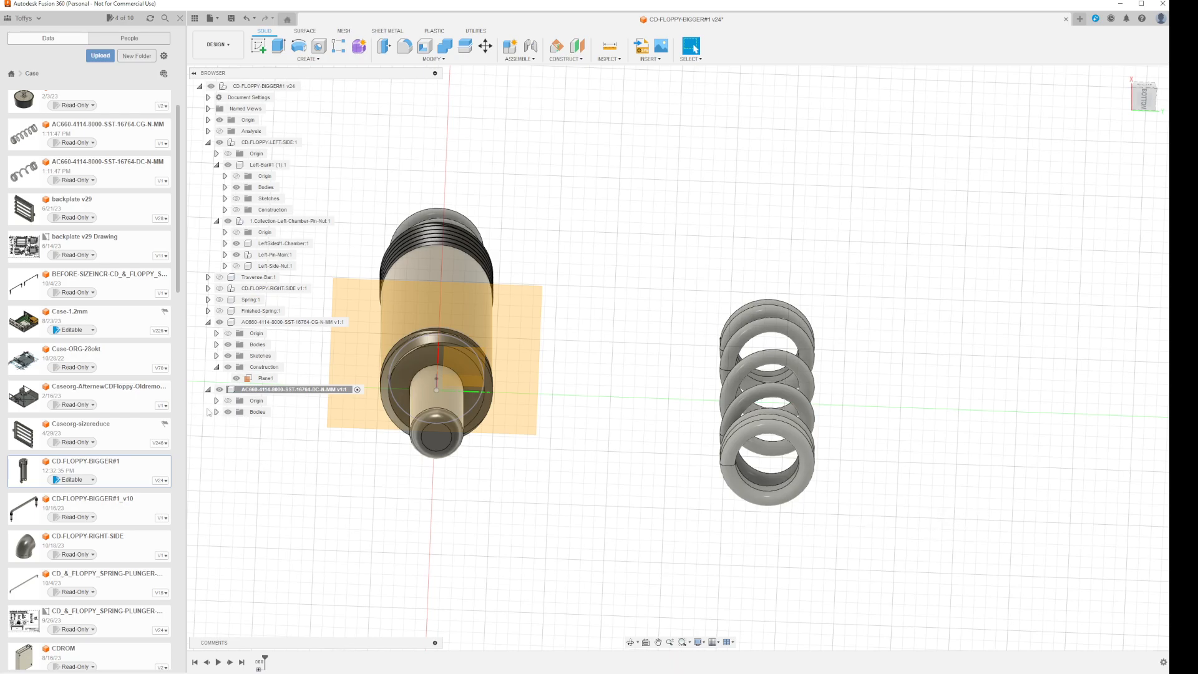
# Step: Expand the spring component's Bodies folder to show Body1
pyautogui.click(216, 412)
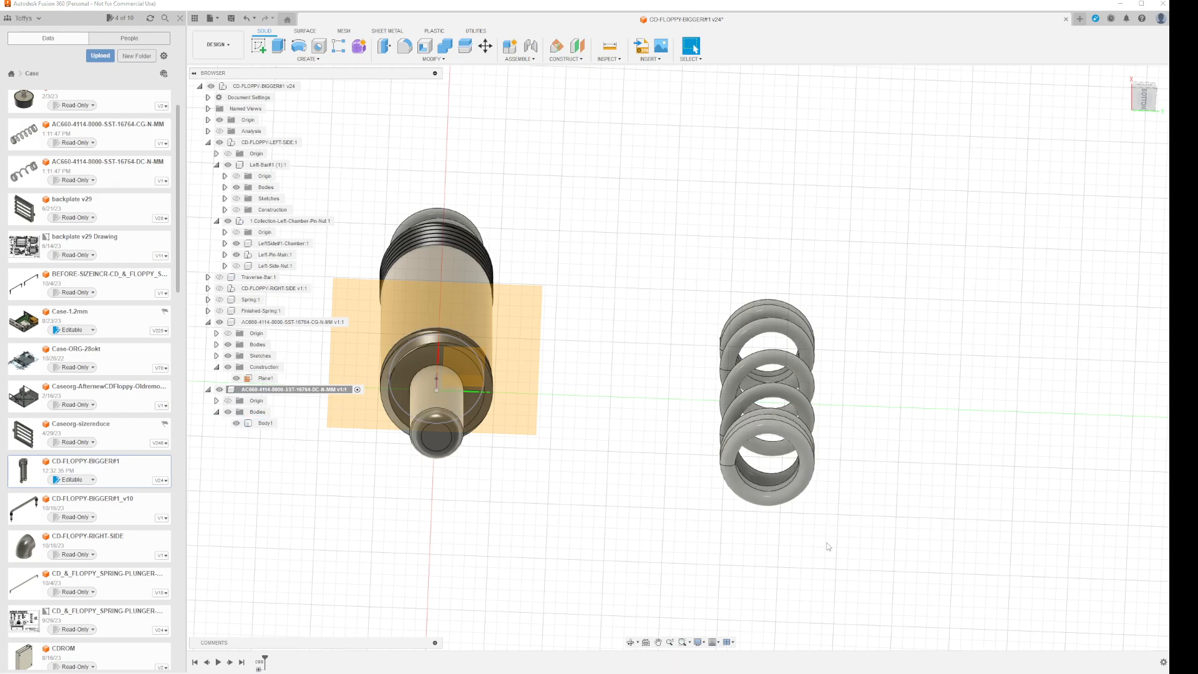
pyautogui.moveTo(1098, 224)
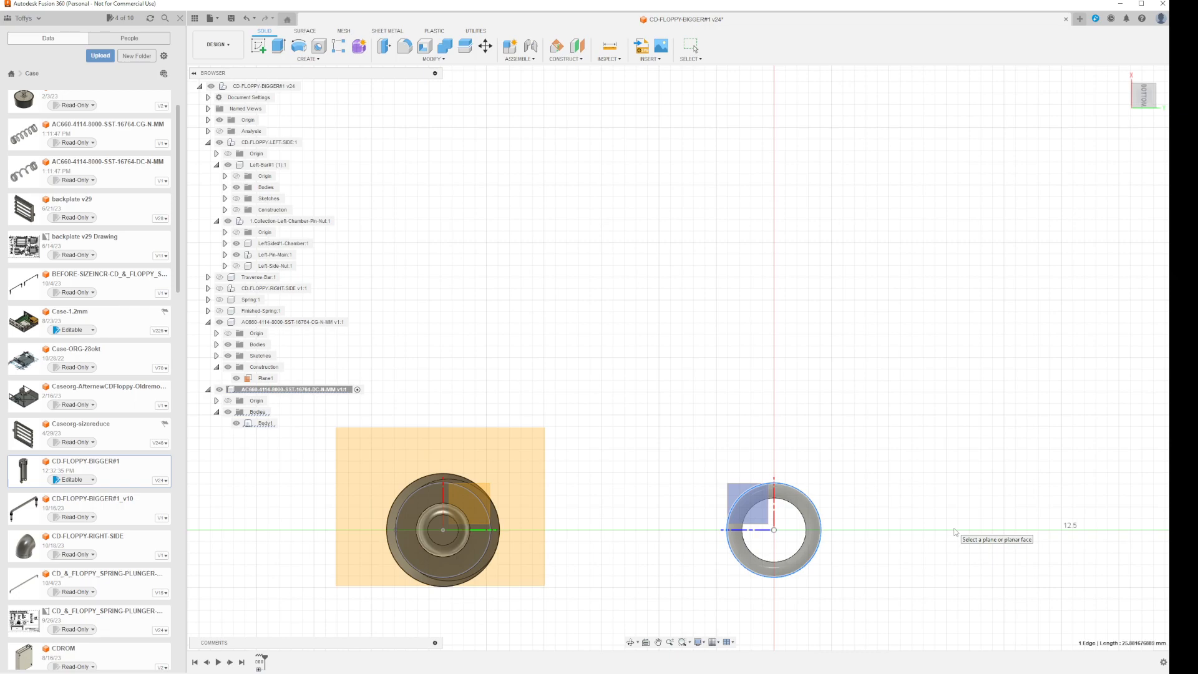
pyautogui.moveTo(936, 589)
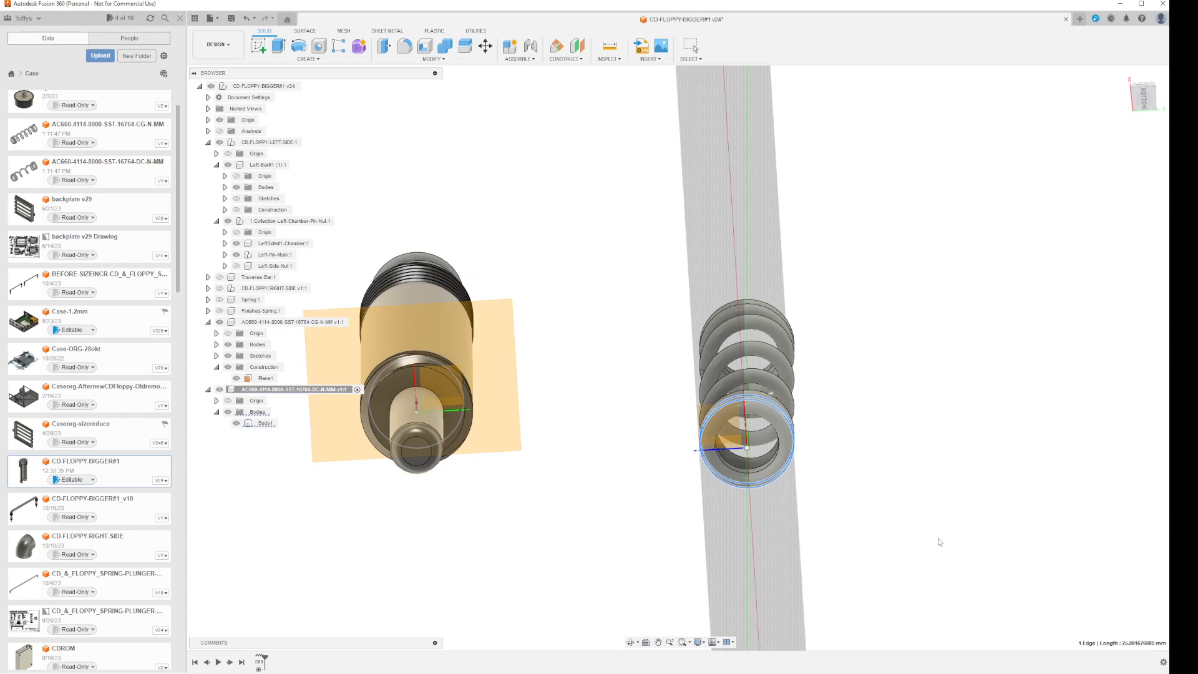
pyautogui.moveTo(987, 583)
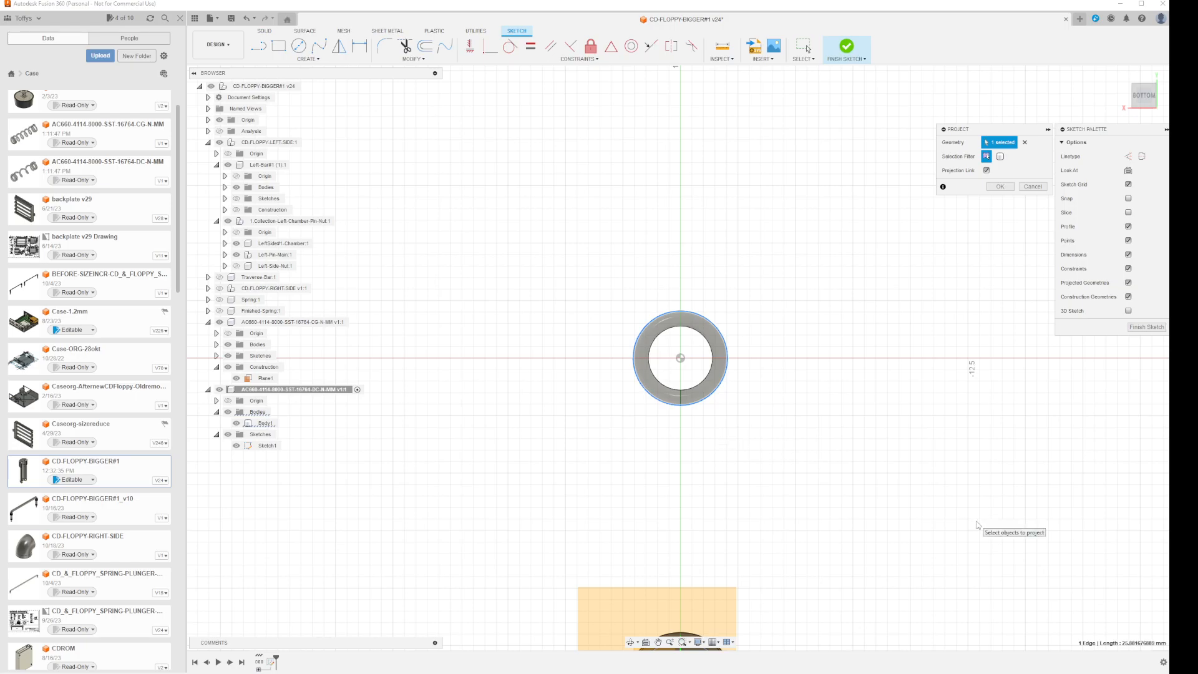
pyautogui.moveTo(796, 450)
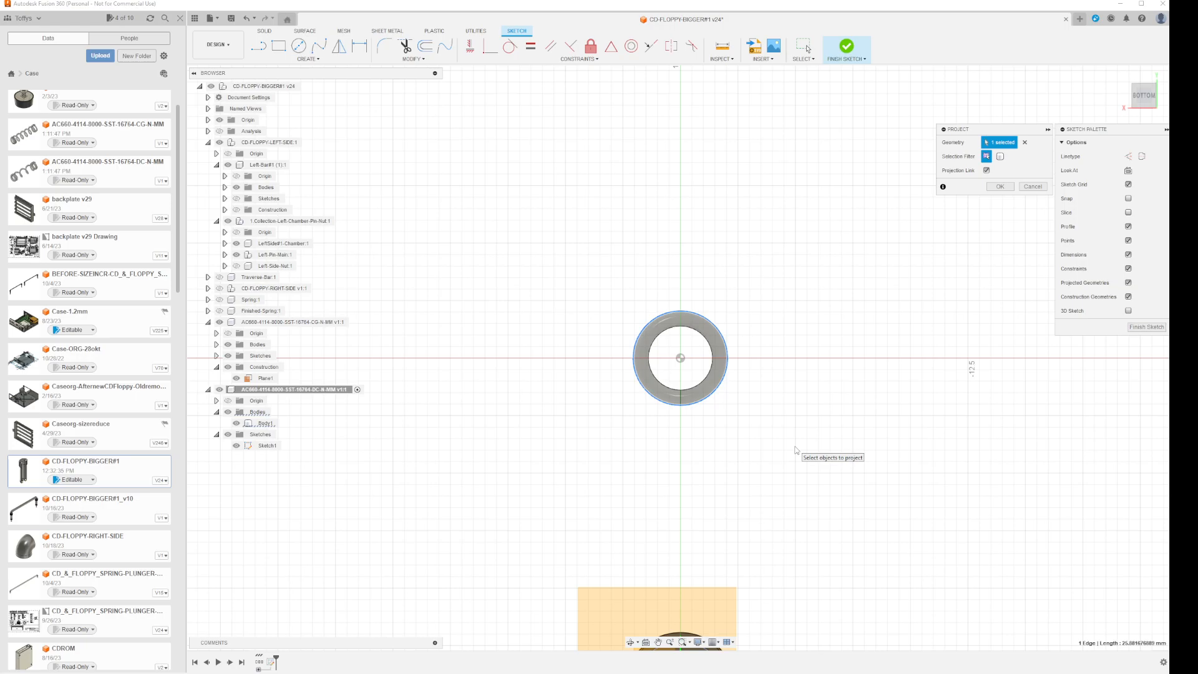
pyautogui.moveTo(822, 460)
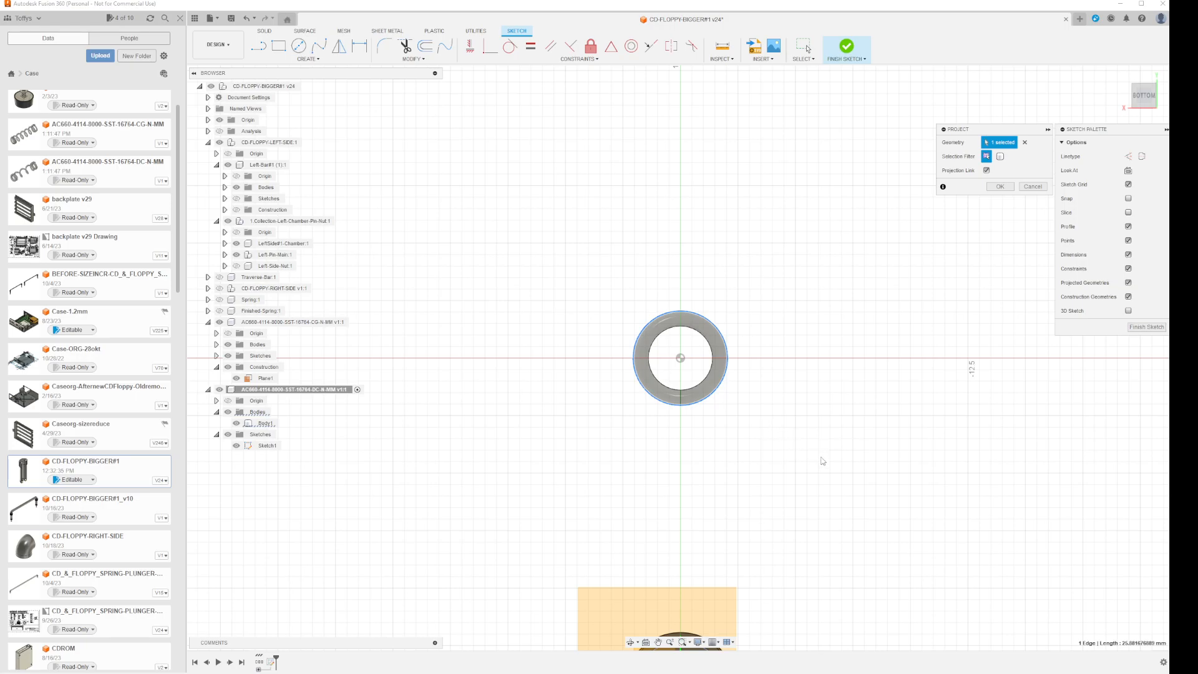
pyautogui.moveTo(299, 45)
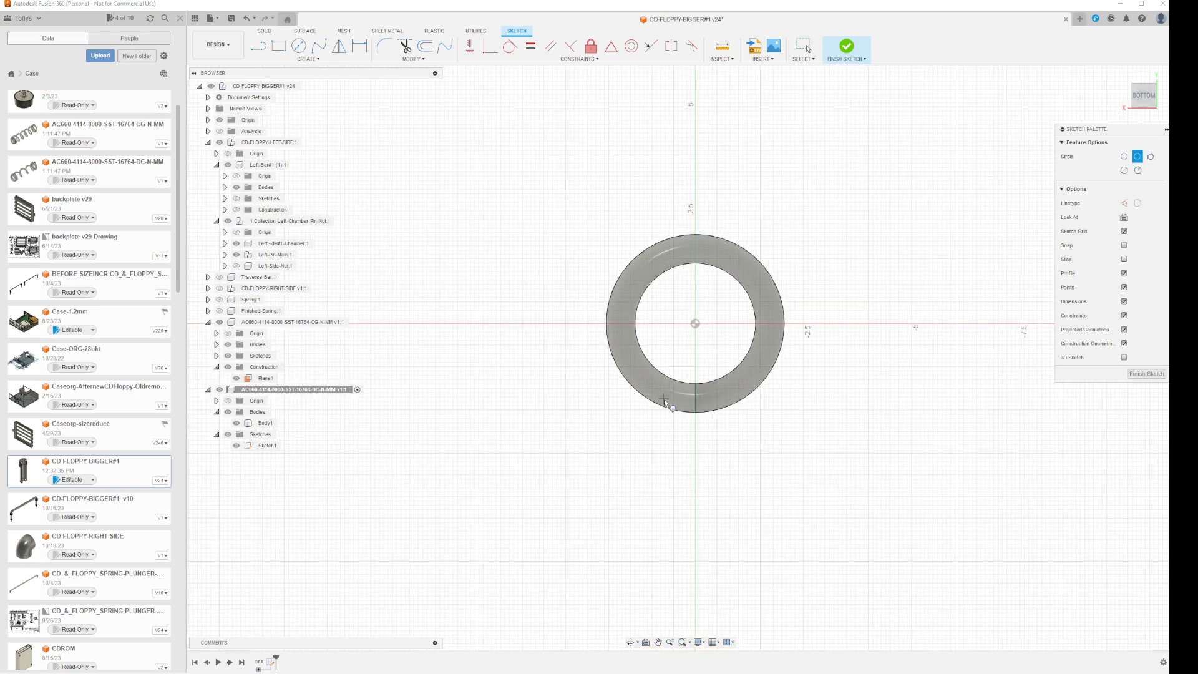
# Step: Draw a 3-point circle on the spring's projected outer edge, giving a closed profile
pyautogui.click(265, 422)
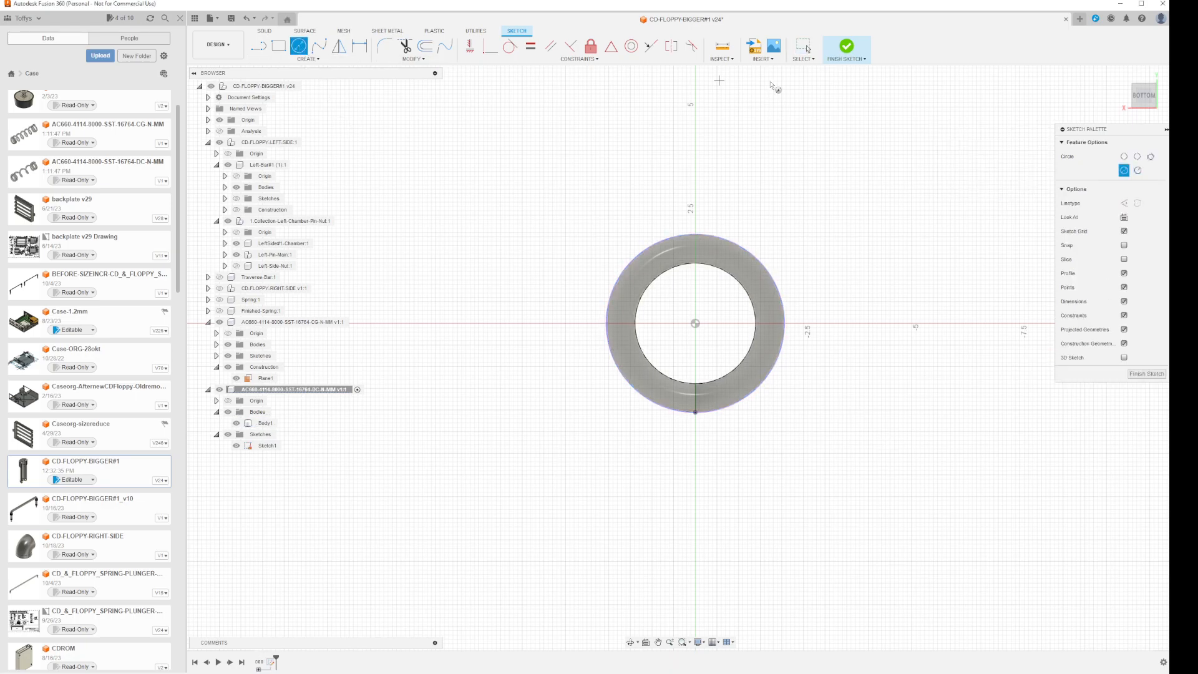
pyautogui.moveTo(1137, 156)
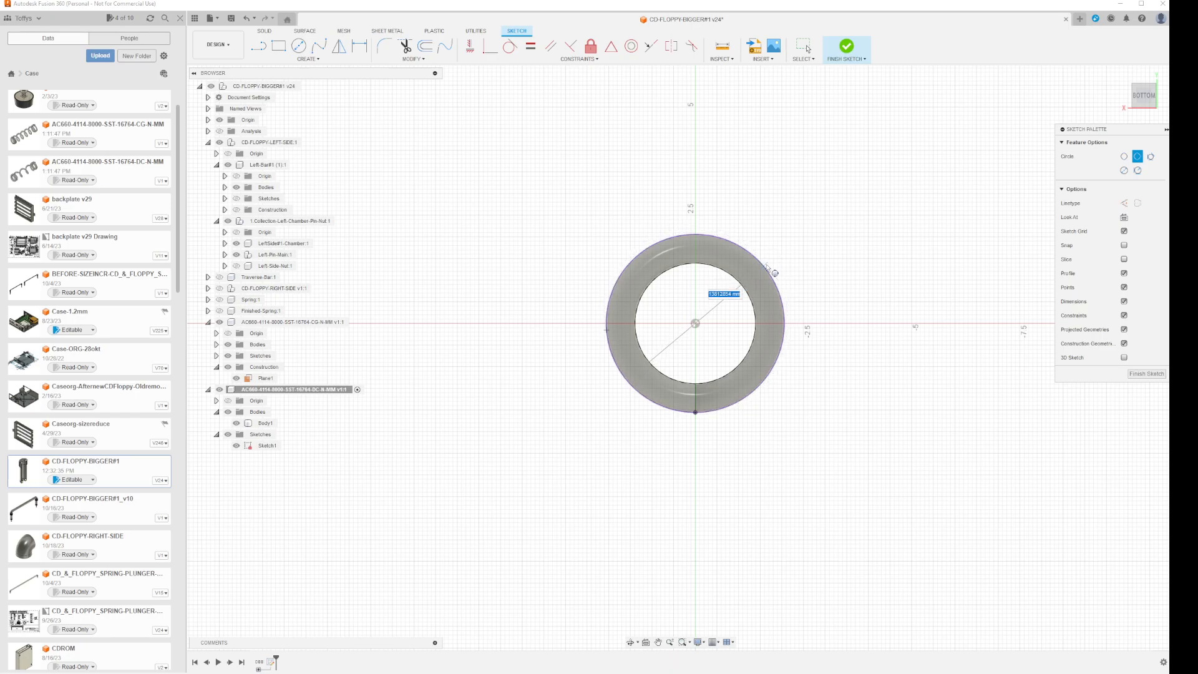
pyautogui.moveTo(966, 400)
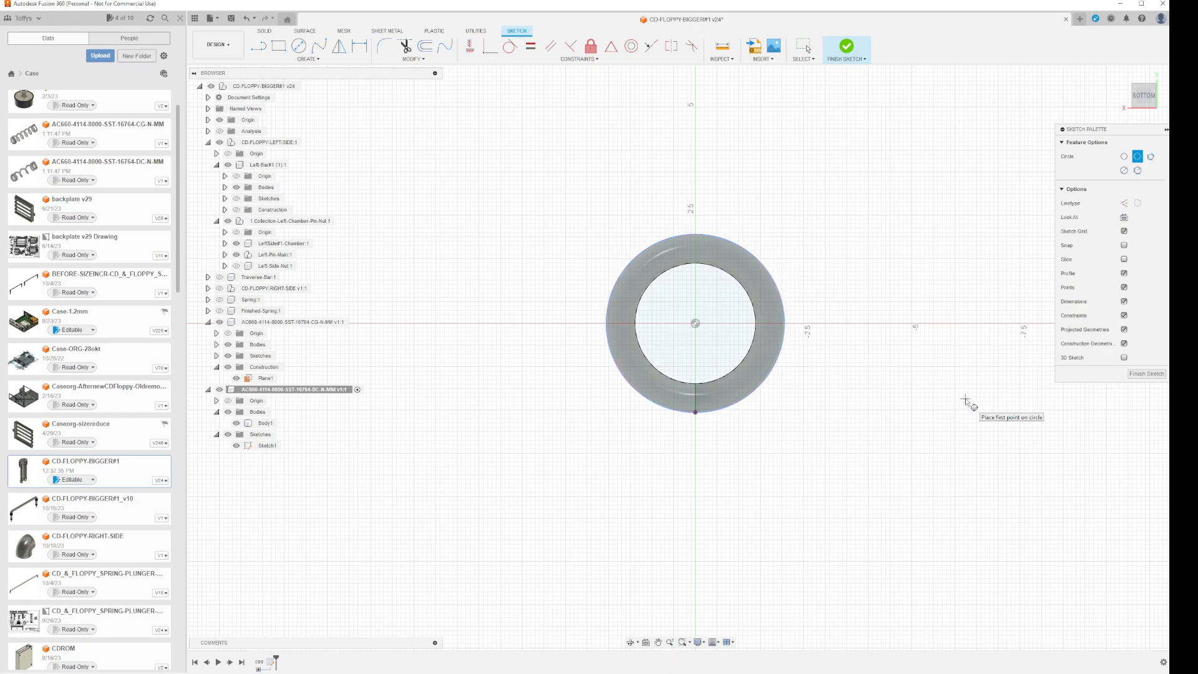
pyautogui.click(307, 58)
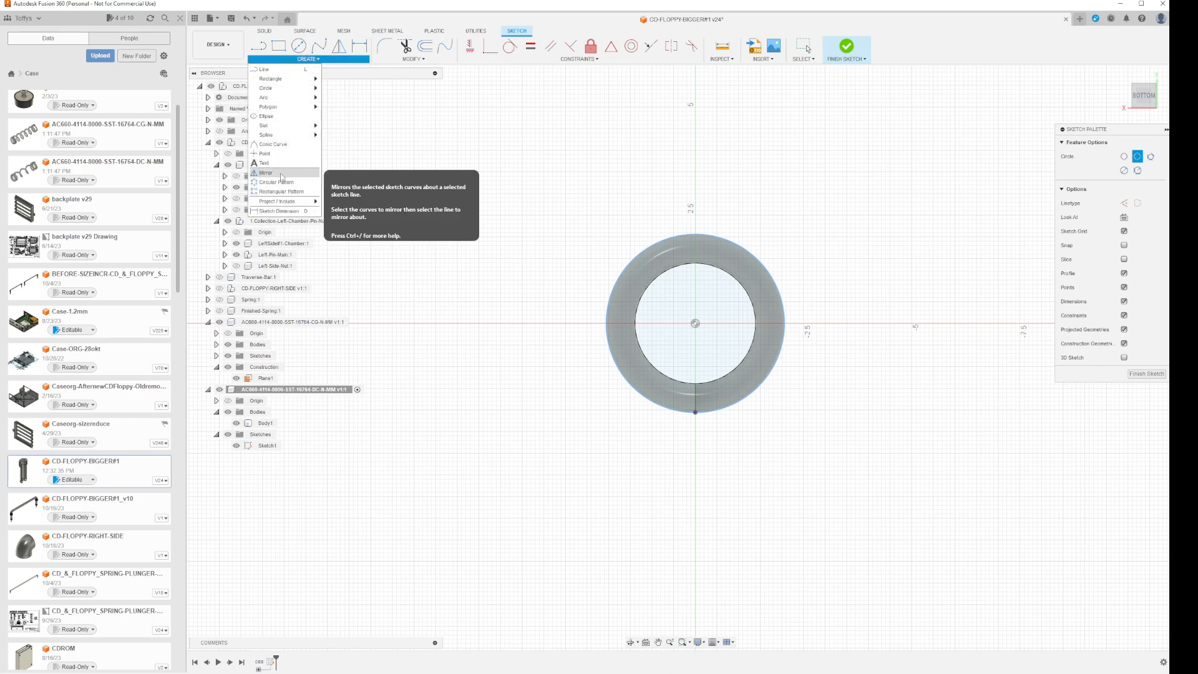
pyautogui.moveTo(264, 153)
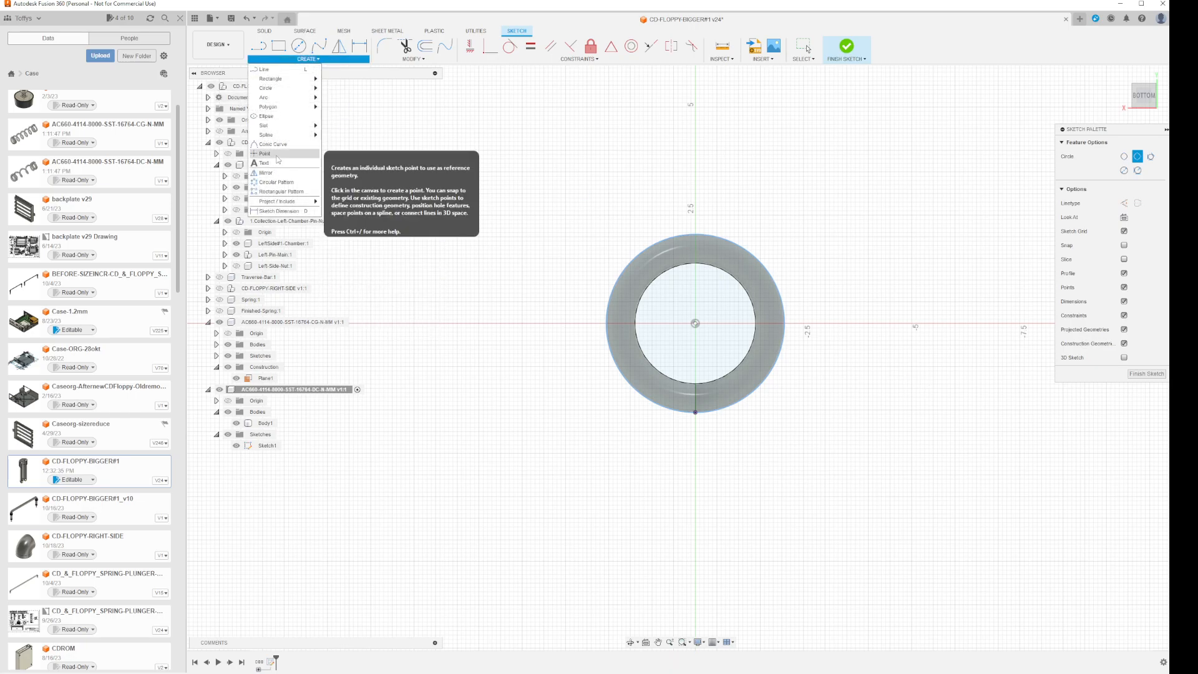
# Step: Place a sketch point at the centre of the three-point circle
pyautogui.click(717, 341)
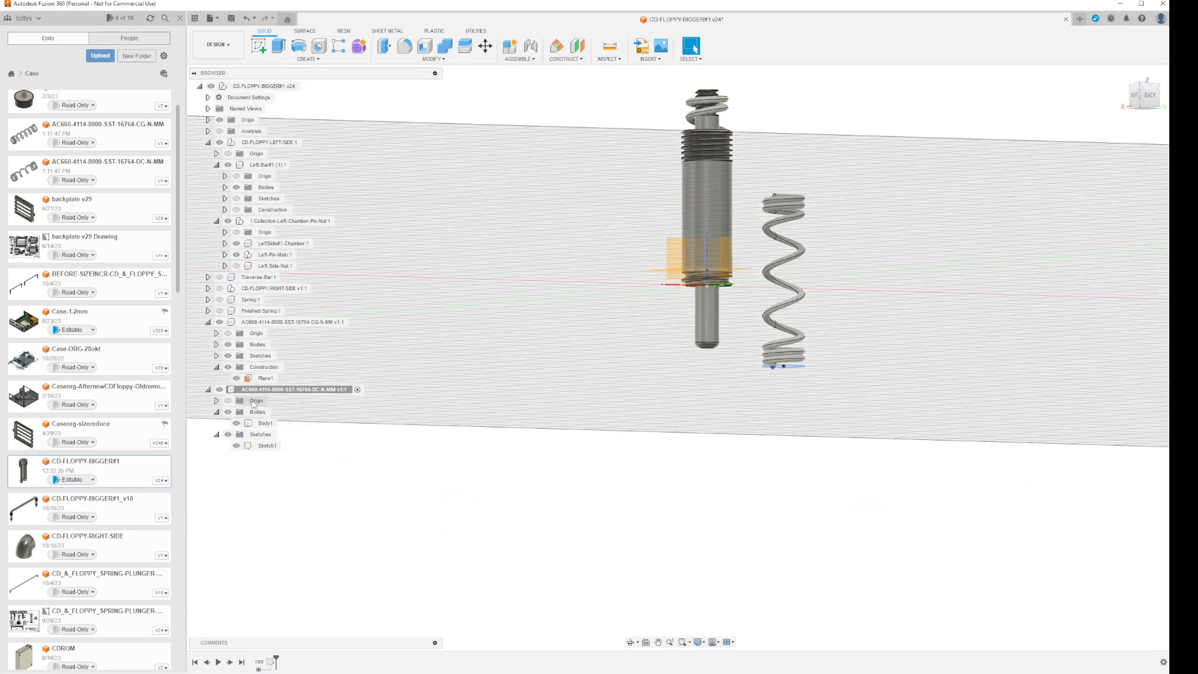
# Step: Apply a Section Analysis cutting the plunger and spring in half to expose their interiors
pyautogui.click(220, 321)
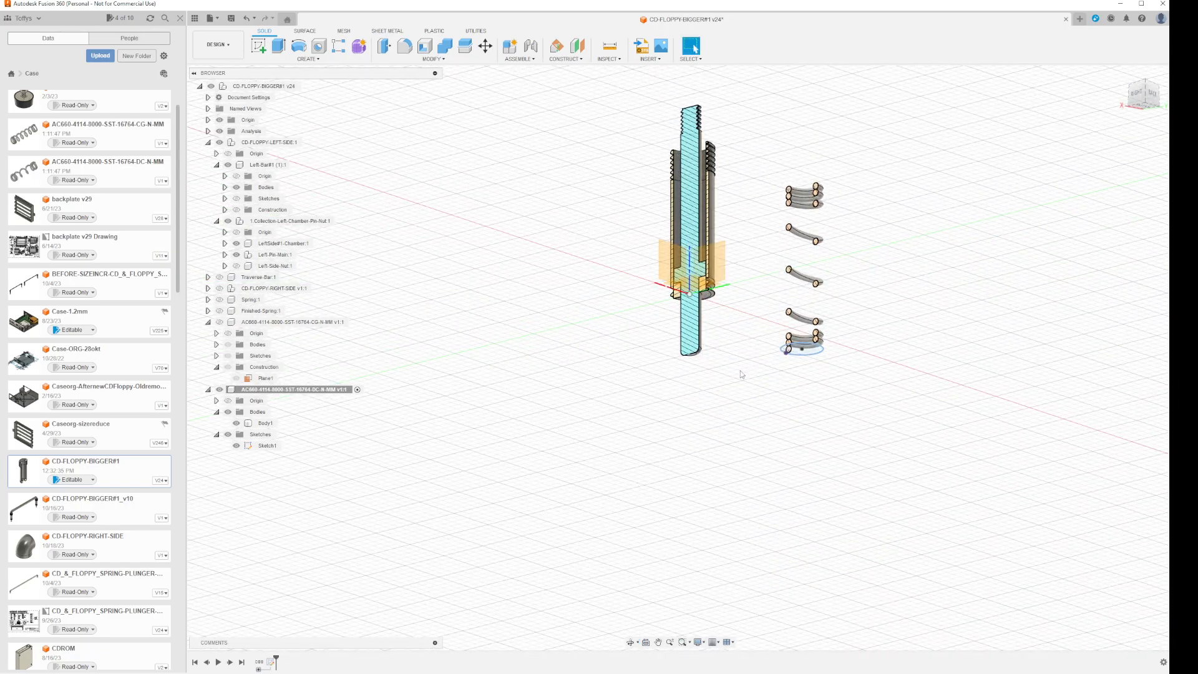
pyautogui.click(432, 58)
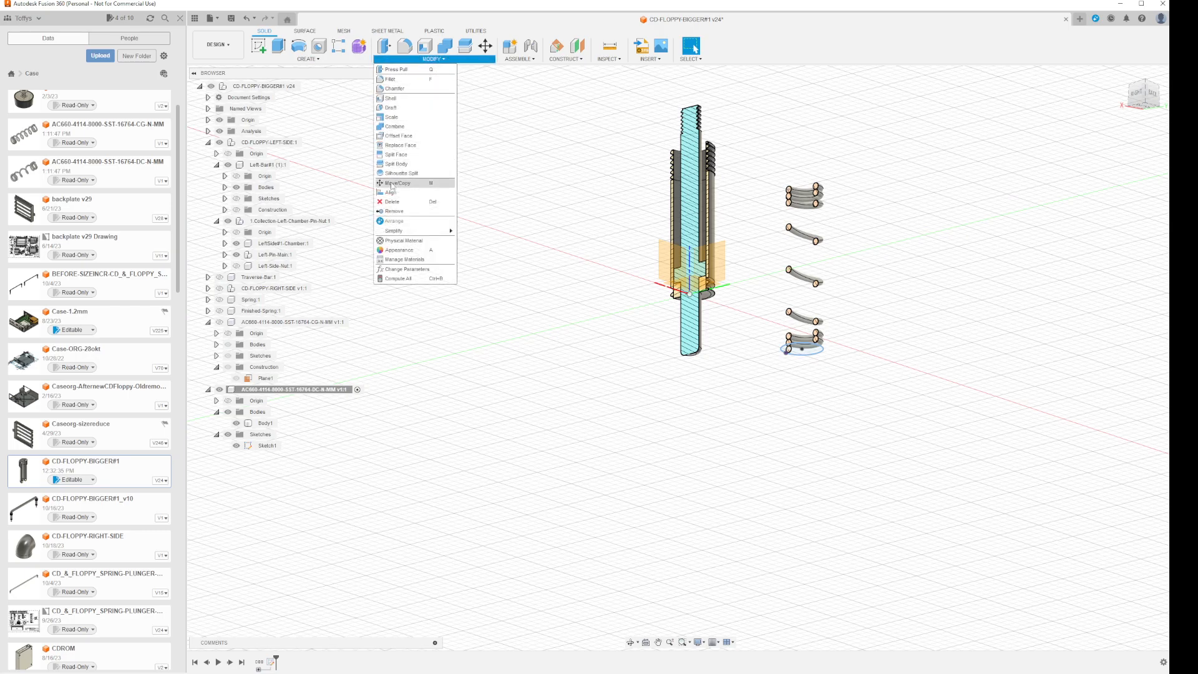
# Step: Align the spring's sketched centre point onto the plunger's circular edge so it sits around the shaft
pyautogui.click(391, 192)
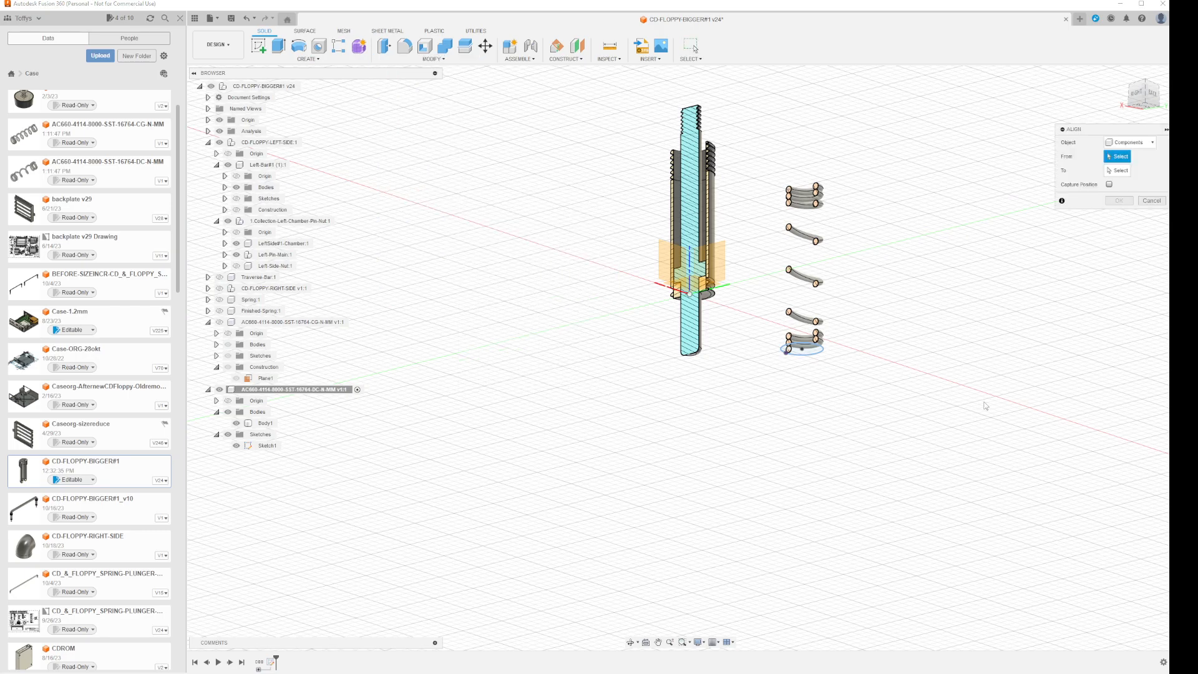
pyautogui.scroll(3)
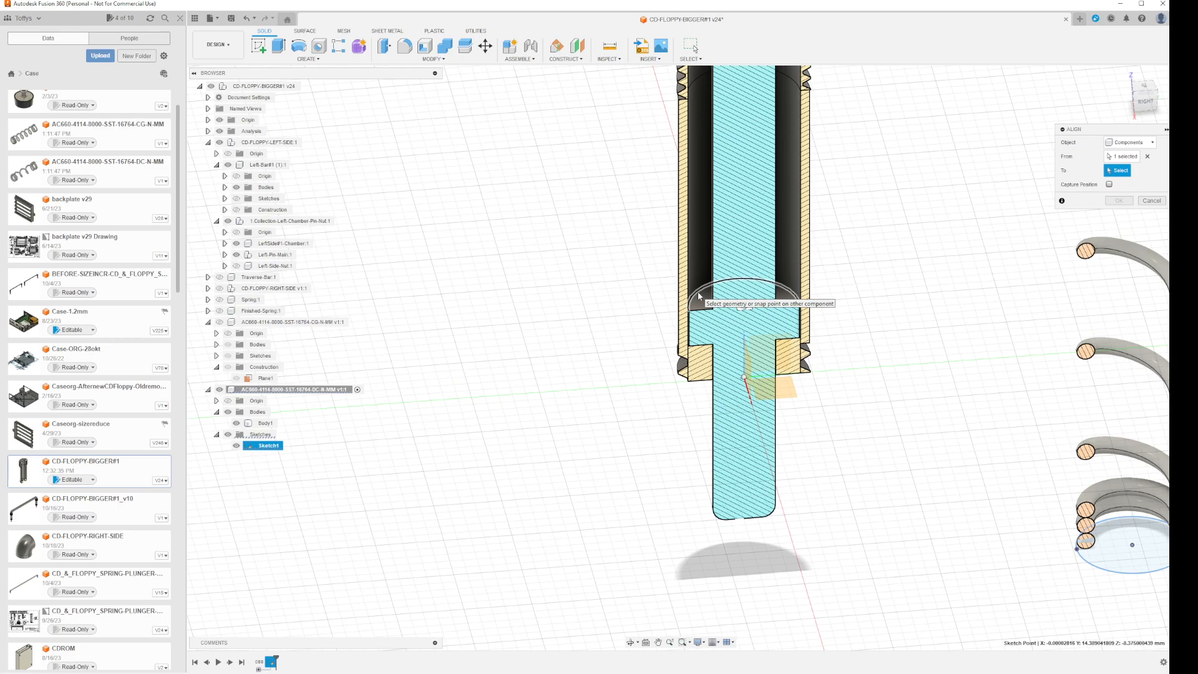
pyautogui.click(745, 303)
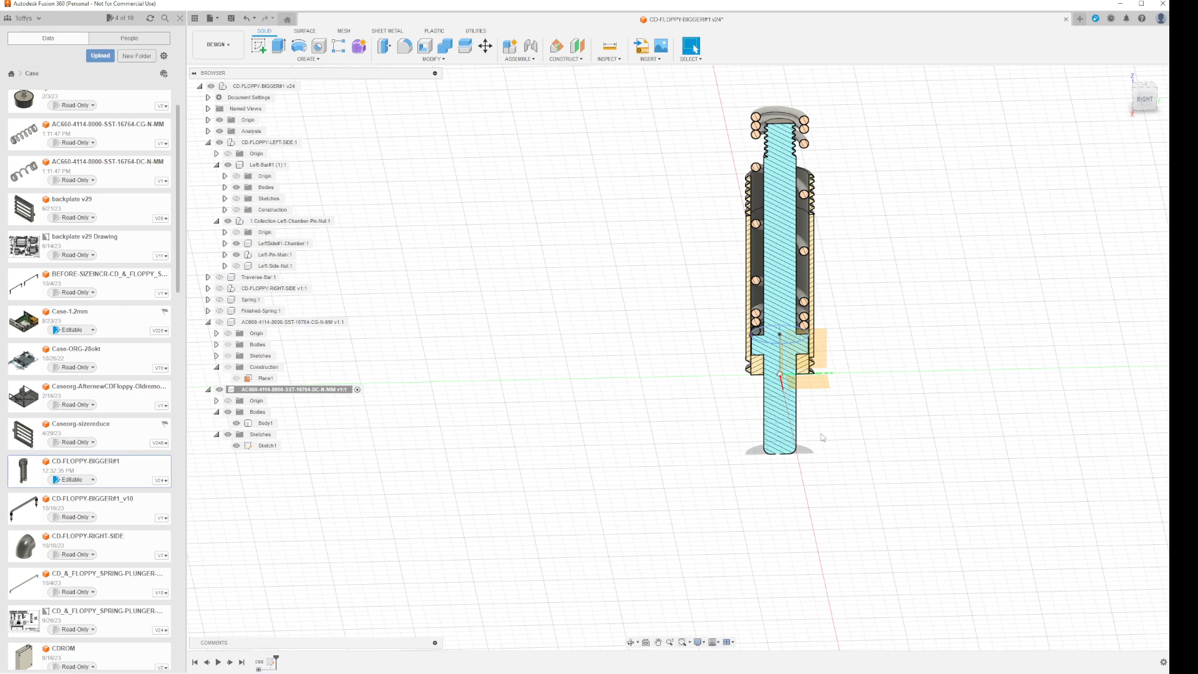
pyautogui.moveTo(881, 435)
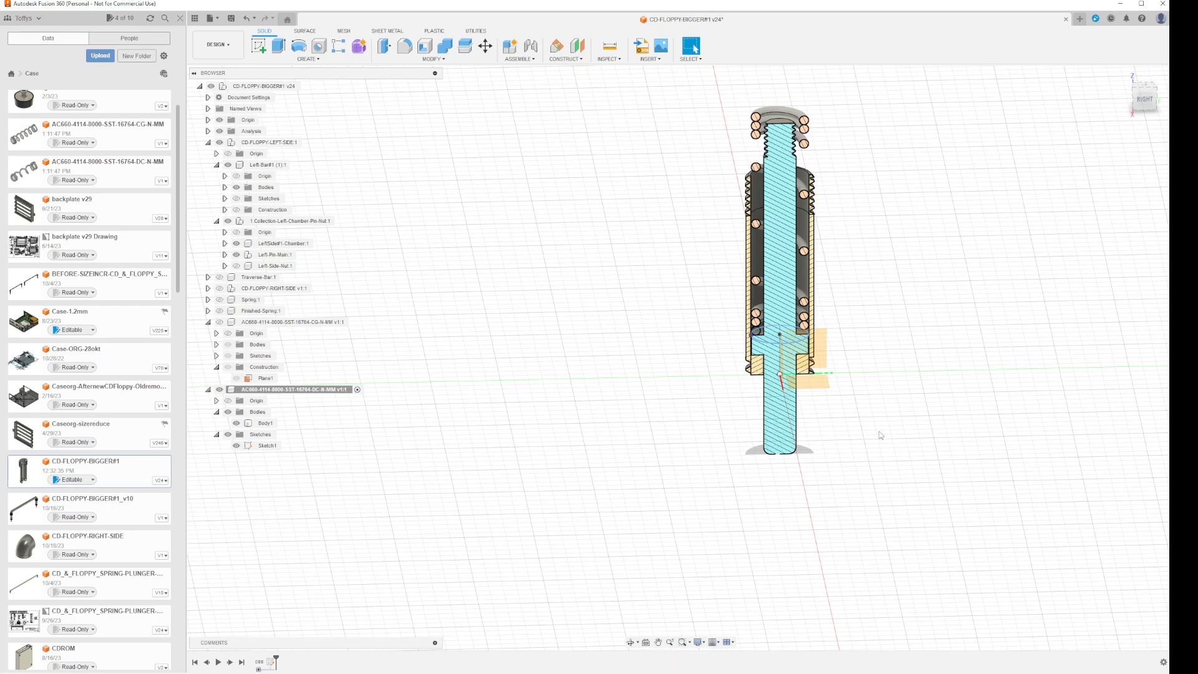